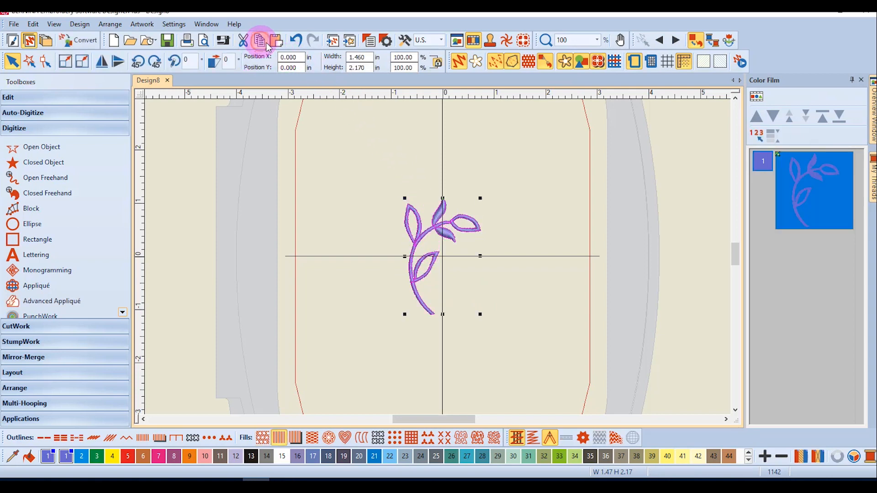
Copy the leaf sprig so a duplicate can be placed to its right.
click(275, 40)
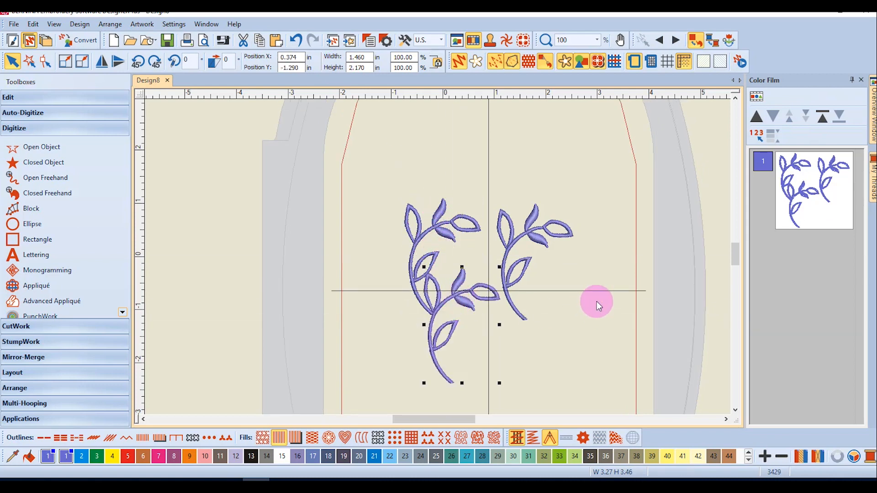
mouse_move(628, 222)
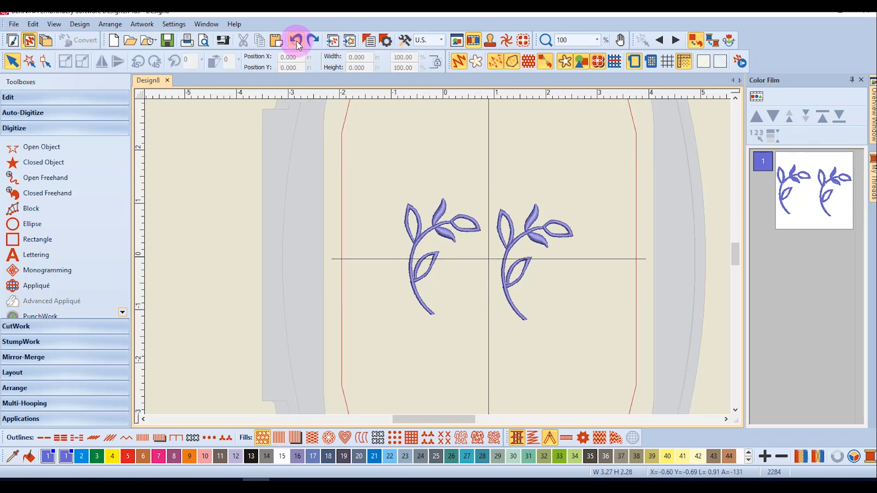
Undo the side copy and Ctrl-drag a new copy down and right of the sprig.
click(296, 39)
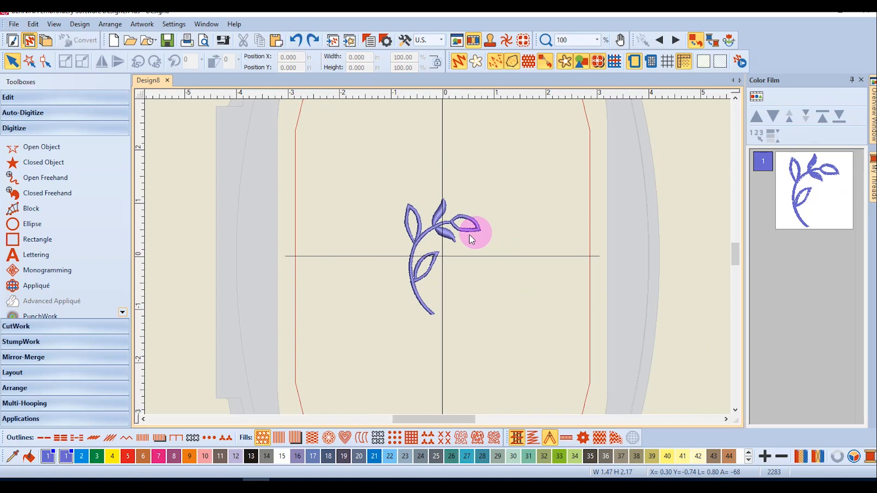
drag(470, 238, 509, 274)
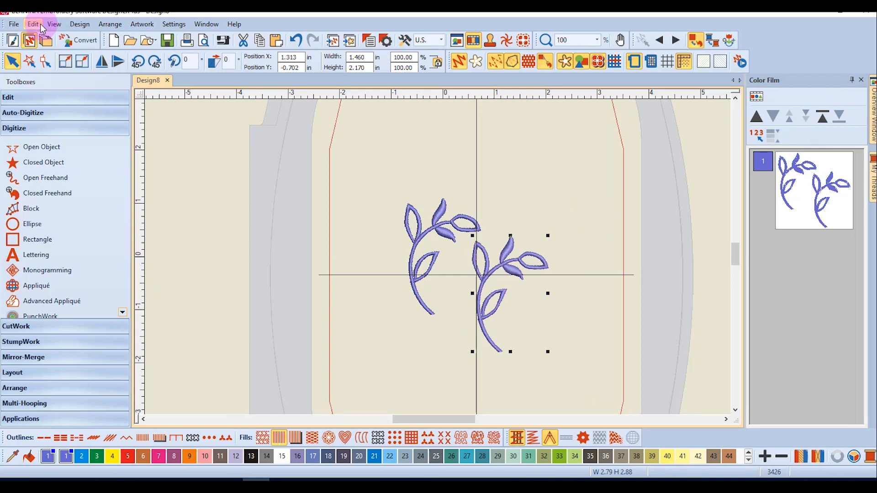
Browse the Edit menu and dismiss it without choosing a command.
click(32, 23)
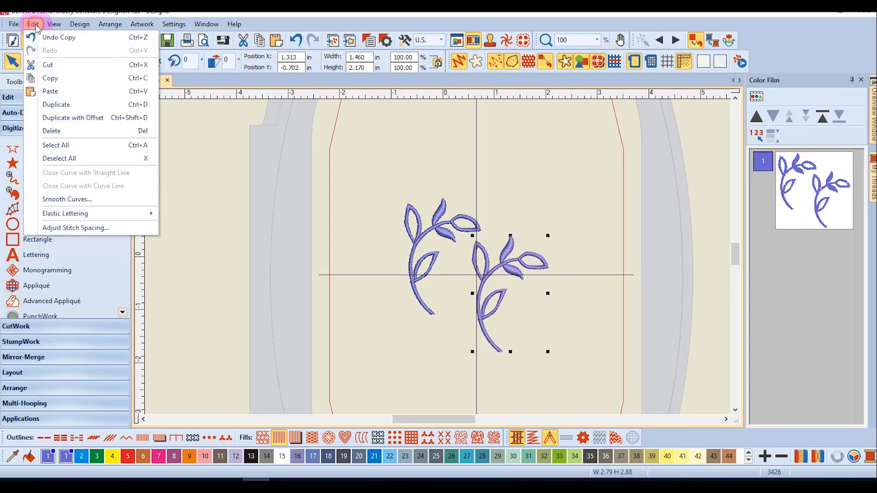
click(59, 109)
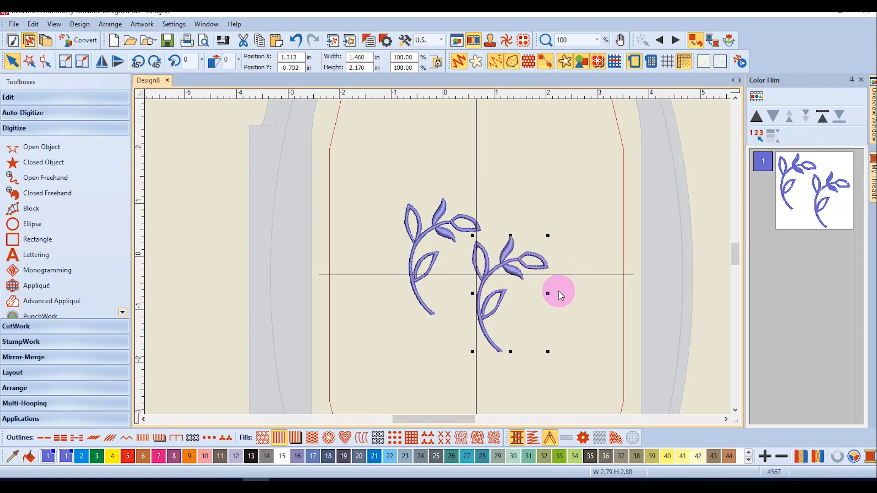
mouse_move(506, 268)
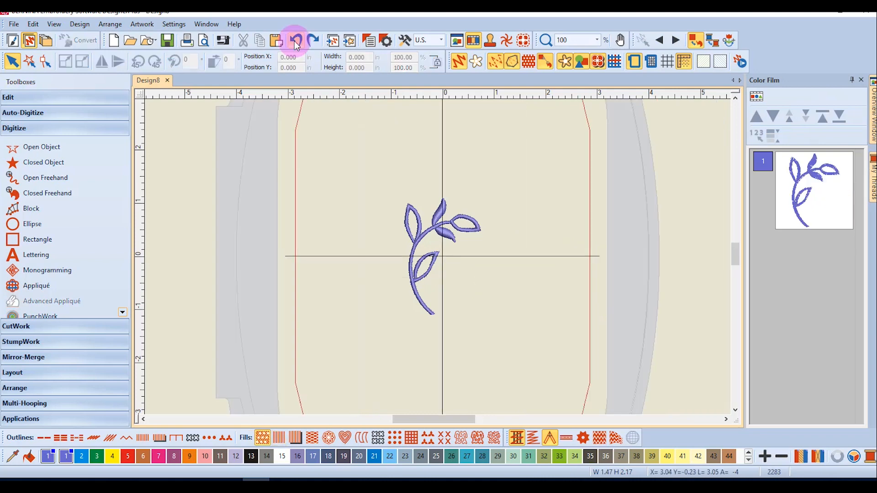
click(32, 23)
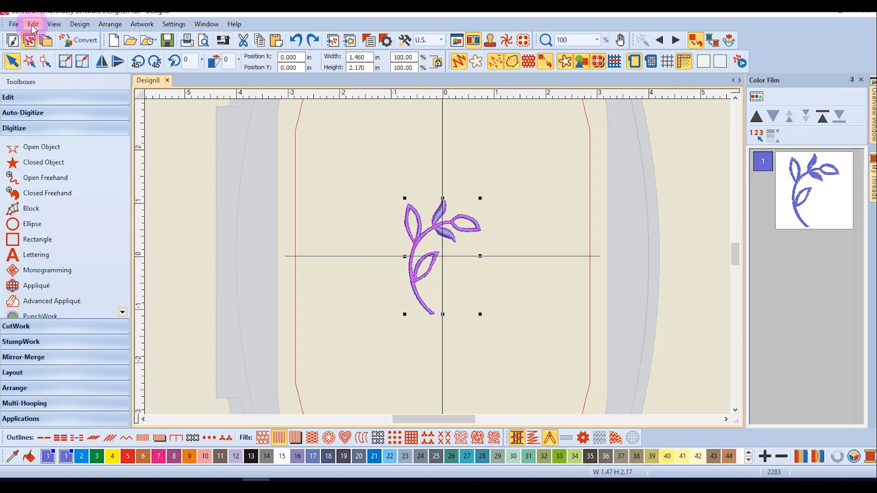
click(33, 23)
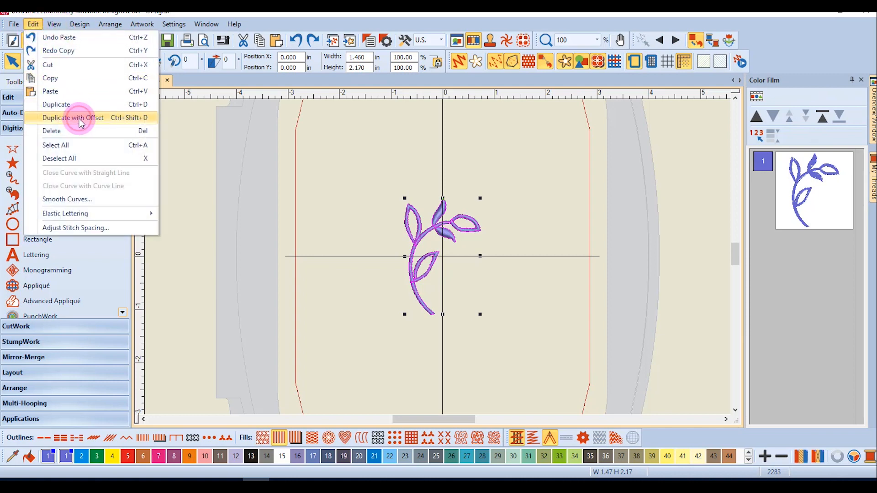
click(72, 118)
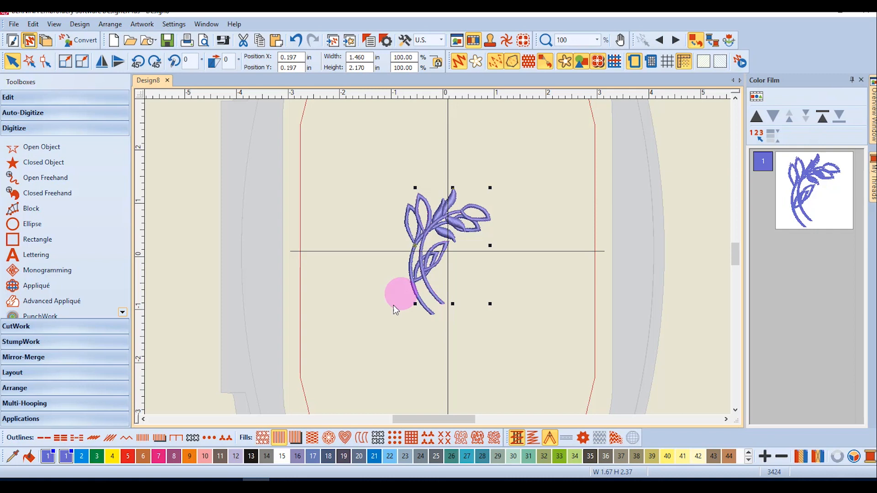
drag(397, 293, 479, 209)
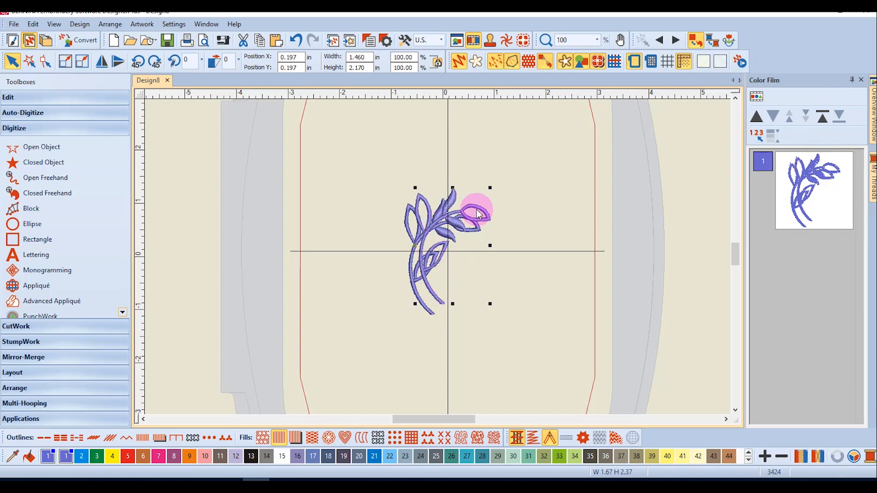
drag(478, 214, 549, 174)
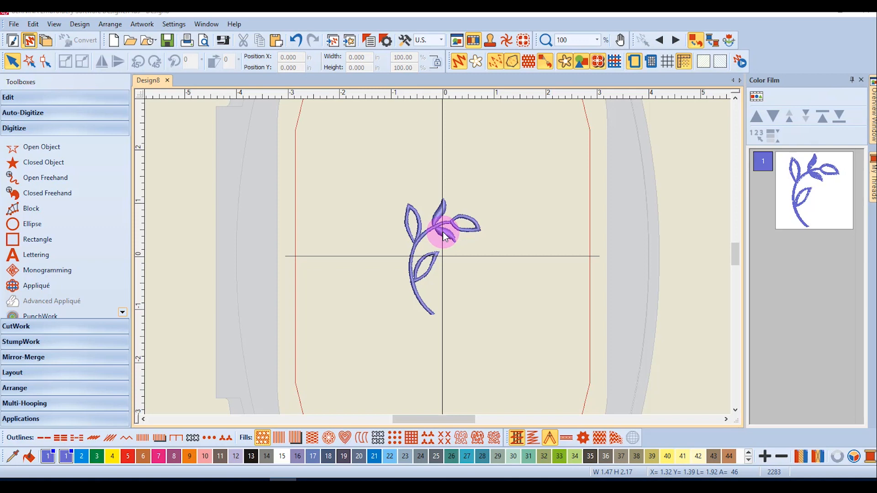
Ctrl-drag a copy of the sprig up and to the right of the original.
drag(442, 229, 514, 212)
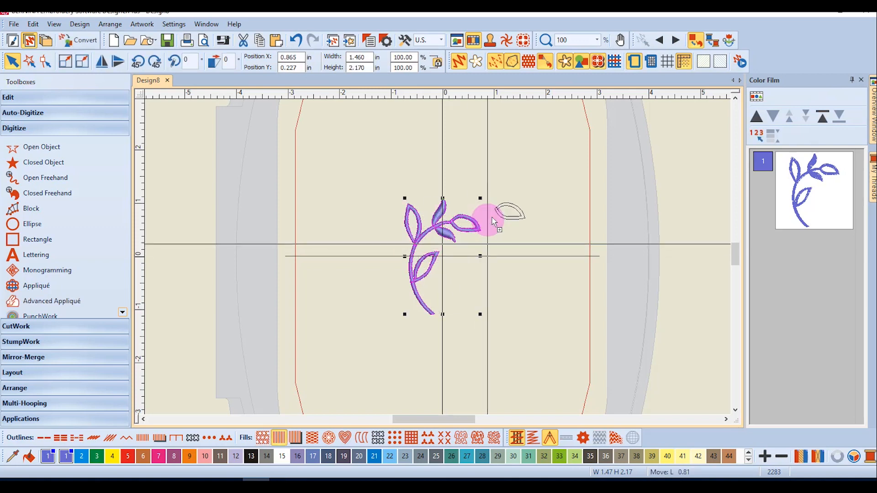
drag(493, 218, 513, 184)
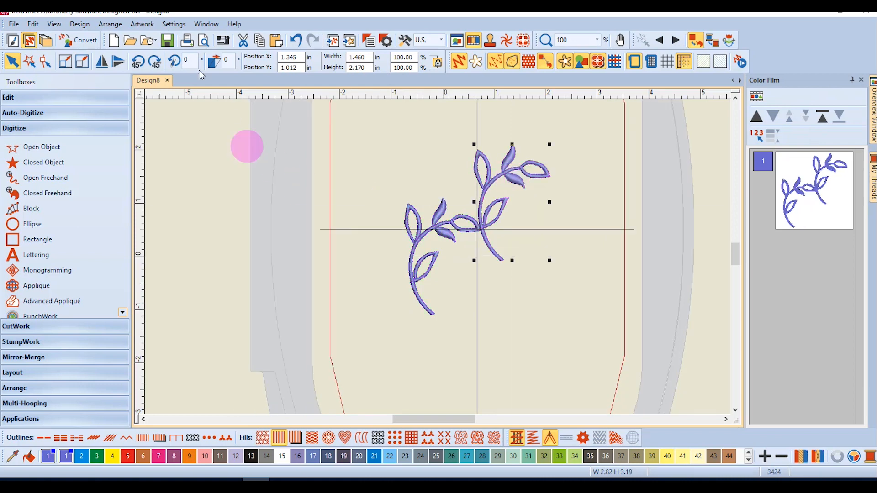
Use Edit > Duplicate with Offset to add a third sprig along the diagonal.
click(32, 23)
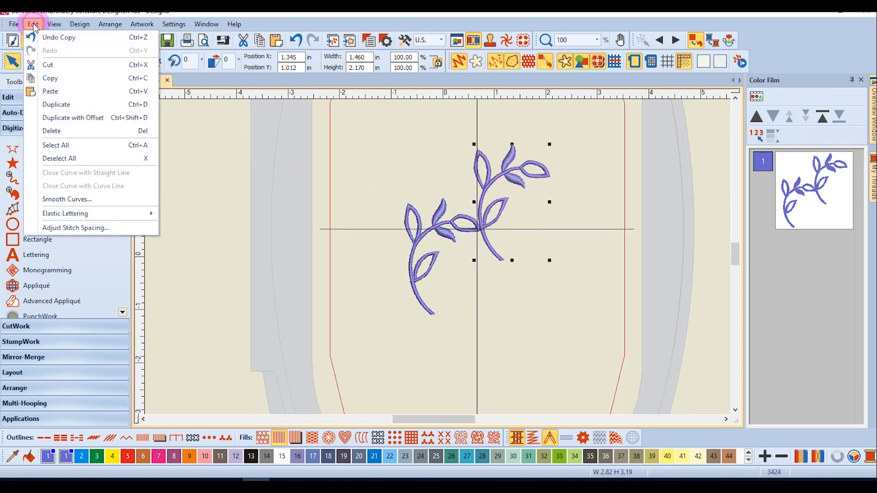
click(56, 105)
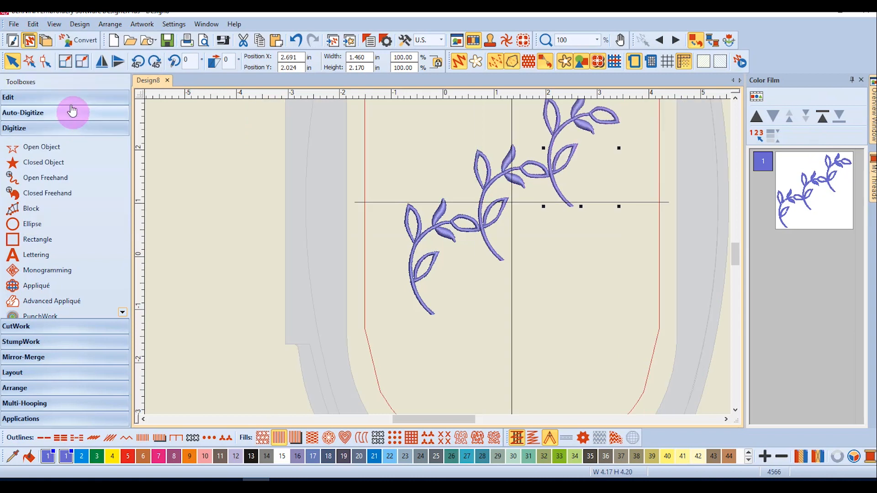
click(32, 23)
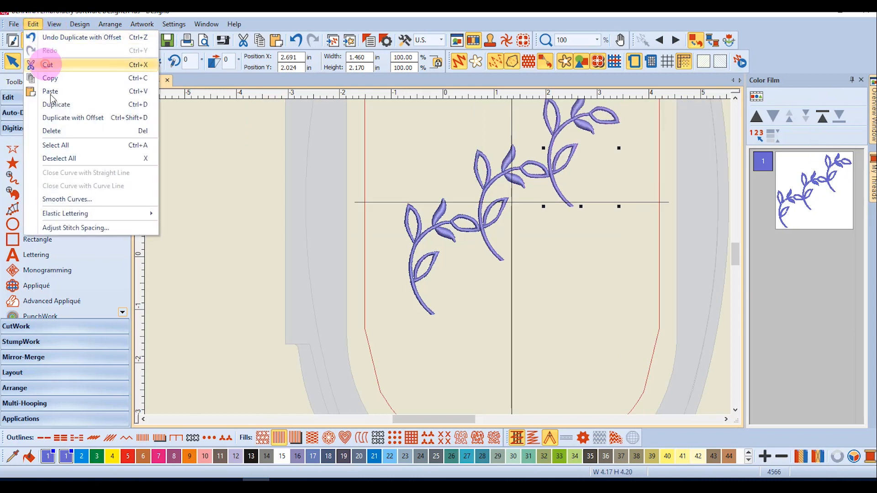